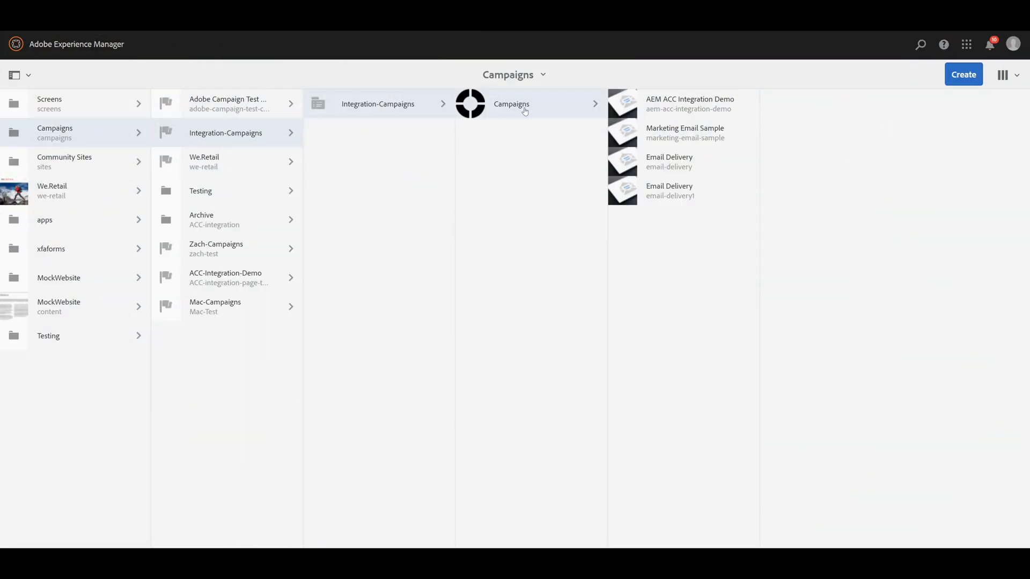
{"action": "mouse_move", "coordinate": [536, 111]}
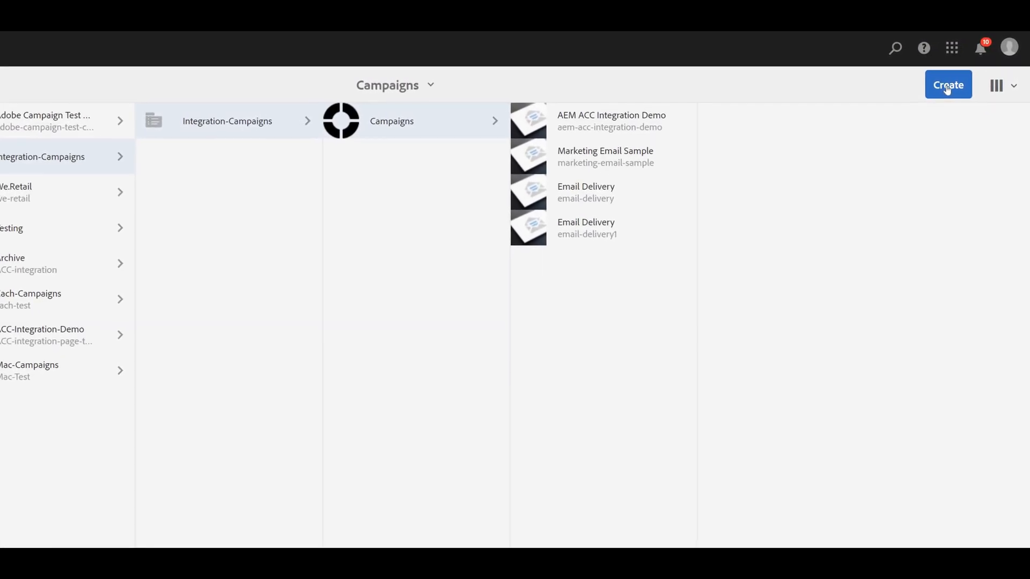
Create a new page in the Integration-Campaigns Campaigns folder.
{"action": "left_click", "coordinate": [948, 84]}
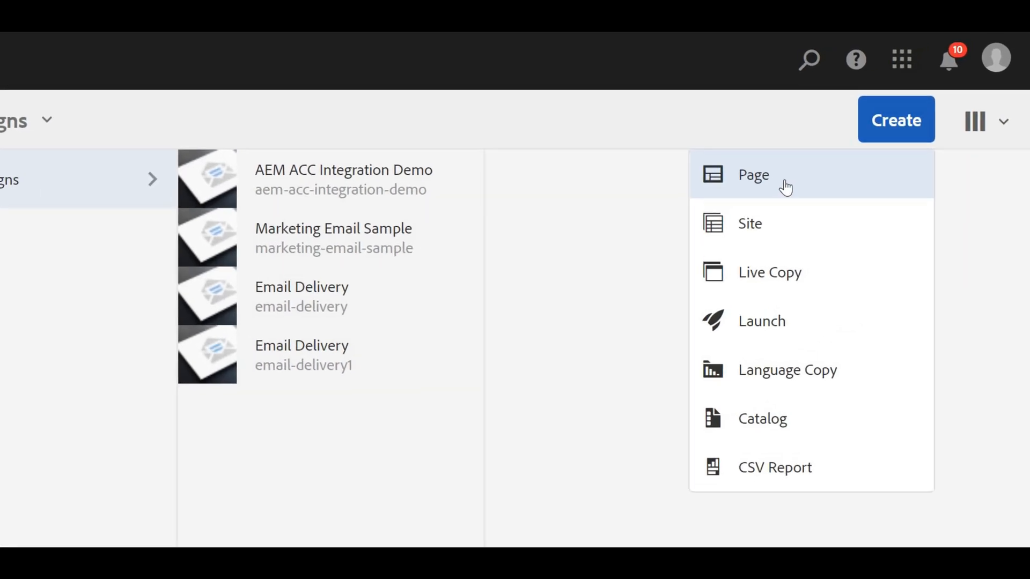
{"action": "left_click", "coordinate": [753, 174]}
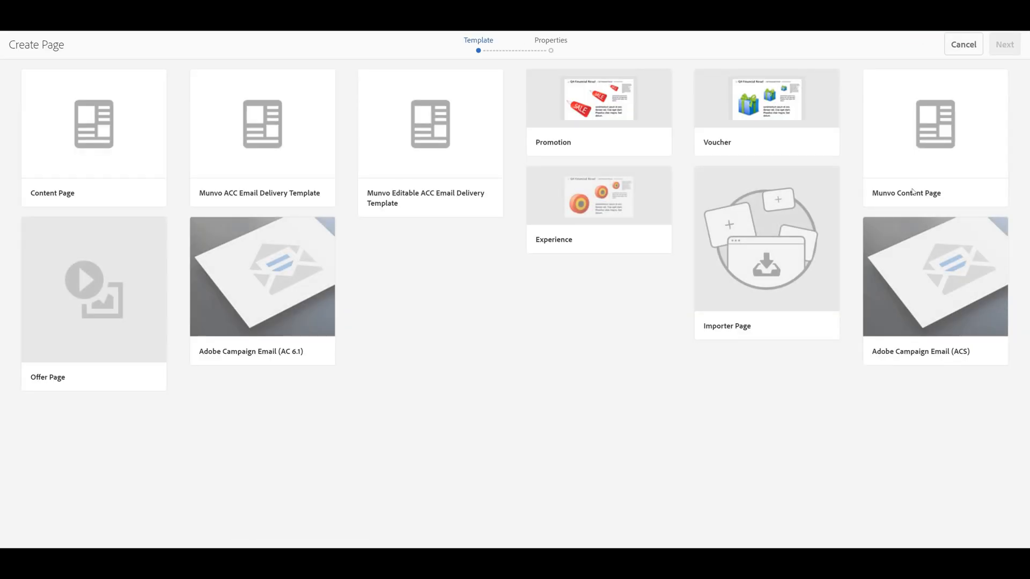
Choose the Adobe Campaign Email (AC 6.1) template and continue.
{"action": "left_click", "coordinate": [934, 275]}
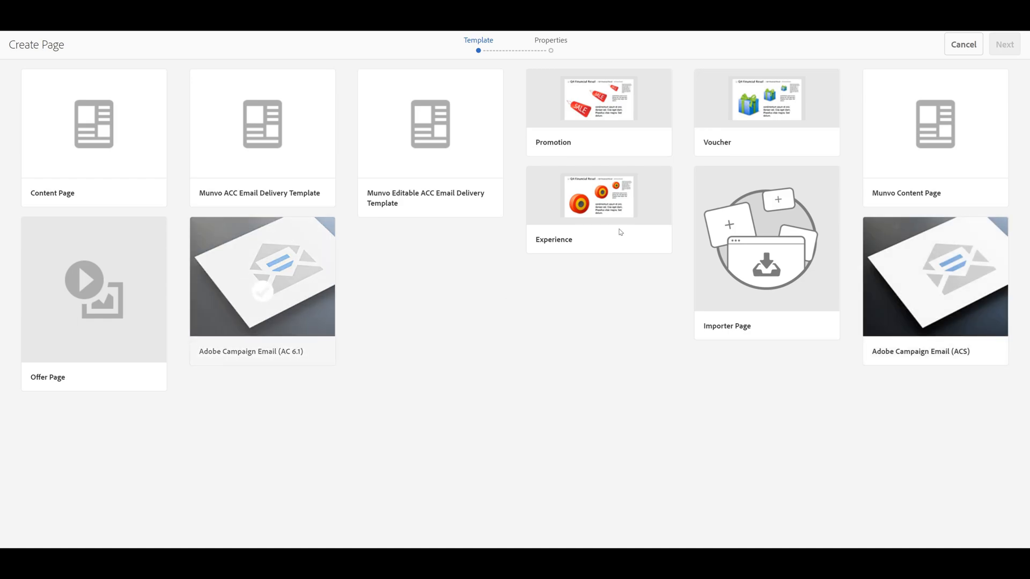
{"action": "left_click", "coordinate": [261, 276]}
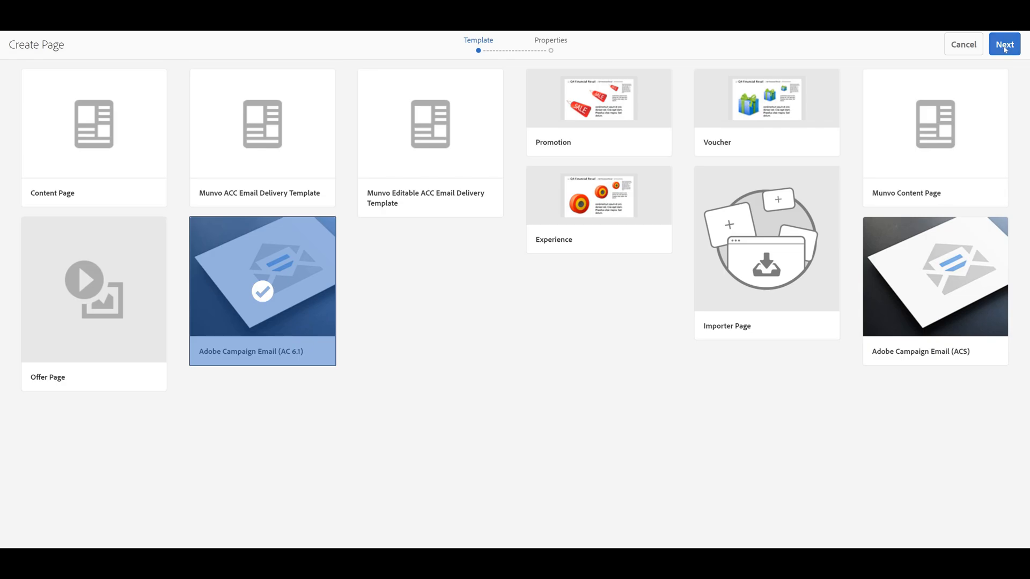
{"action": "left_click", "coordinate": [1004, 44]}
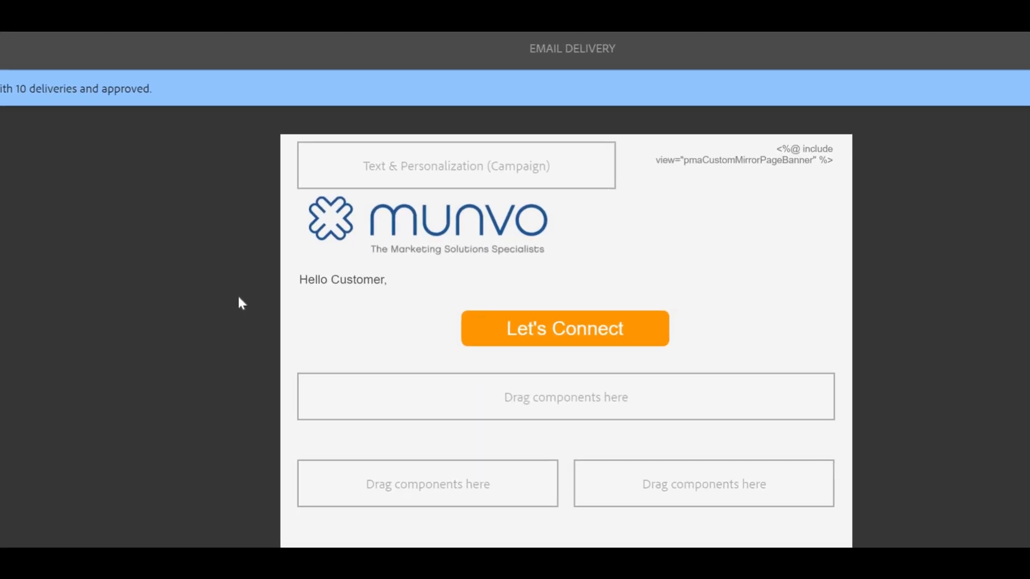
Scroll through the Munvo email delivery page down to the footer links.
{"action": "scroll", "scroll_direction": "down", "scroll_amount": 3}
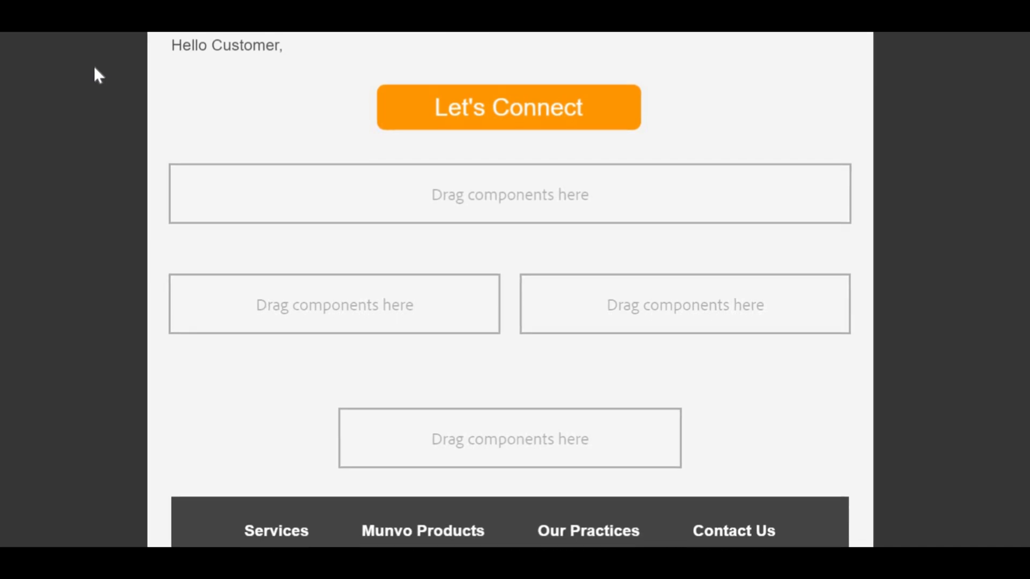
{"action": "scroll", "scroll_direction": "down", "scroll_amount": 3}
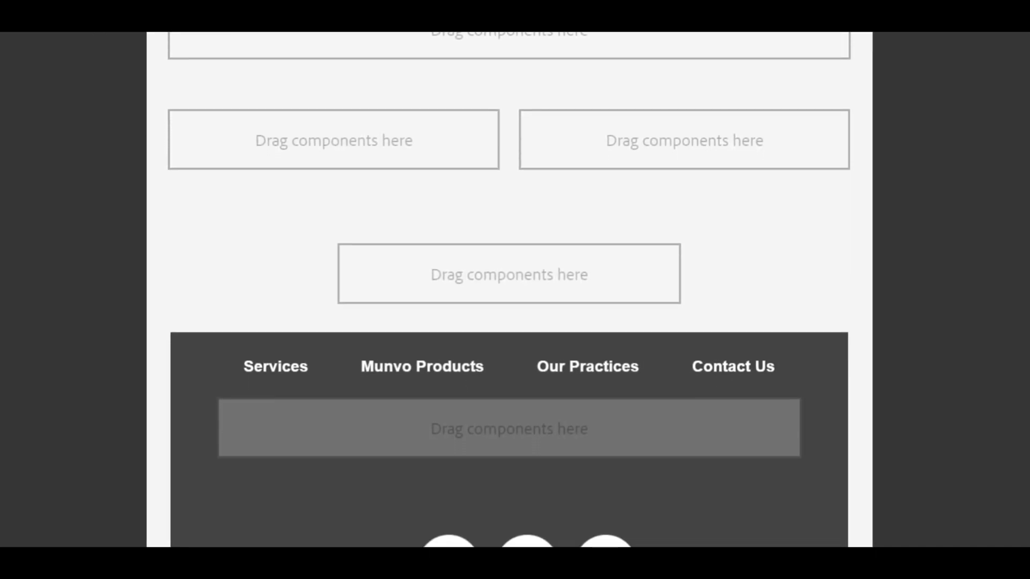
{"action": "scroll", "scroll_direction": "down", "scroll_amount": 3}
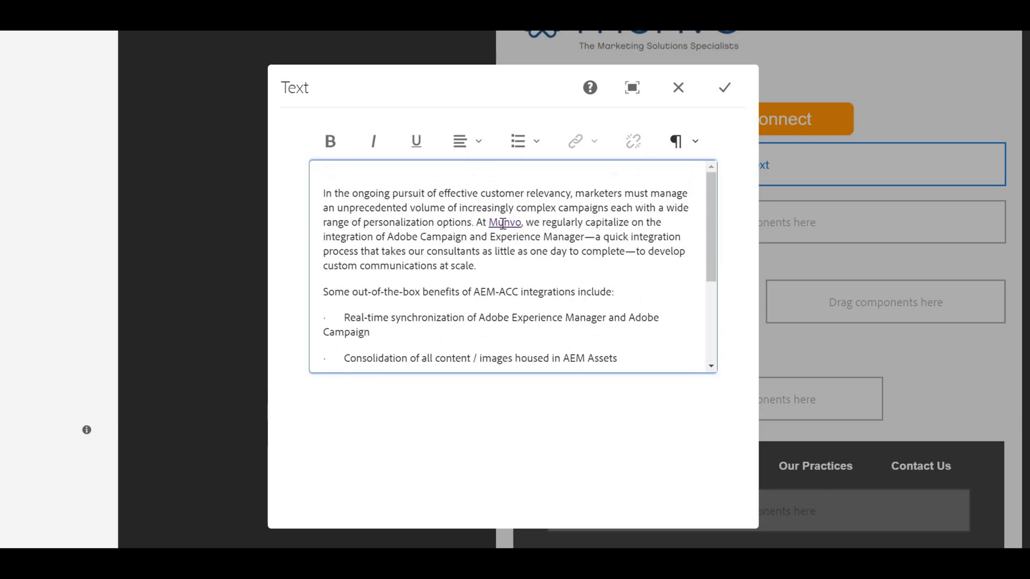
{"action": "double_click", "coordinate": [505, 222]}
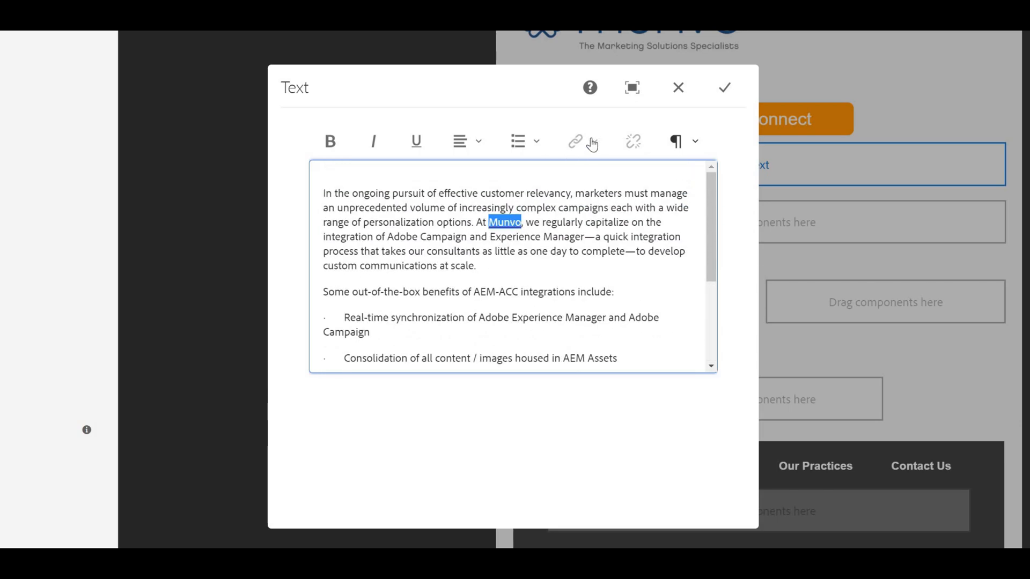
{"action": "left_click", "coordinate": [574, 141]}
{"action": "type", "text": "https://munvo.com/"}
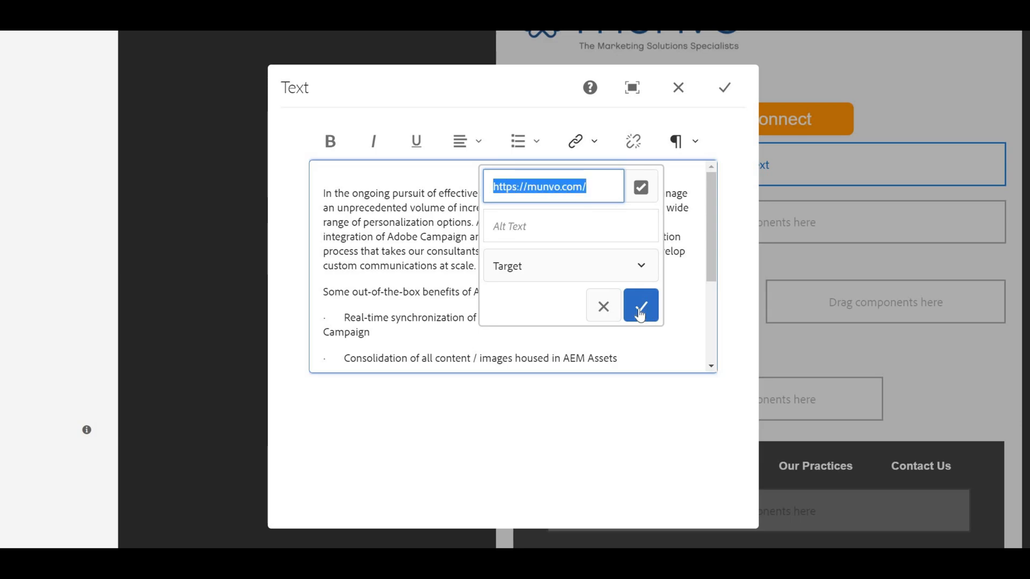
{"action": "left_click", "coordinate": [641, 307]}
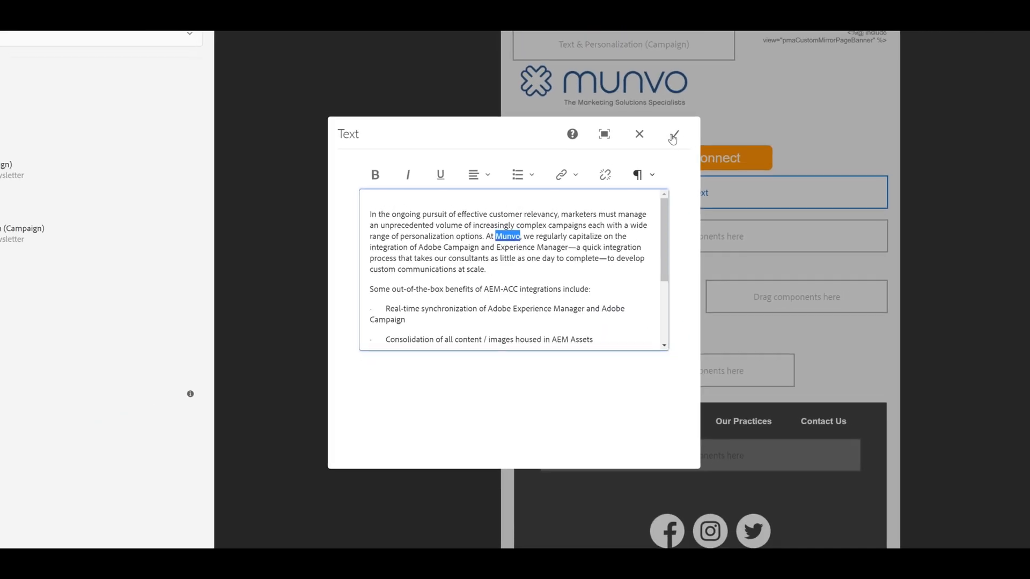
{"action": "left_click", "coordinate": [673, 135]}
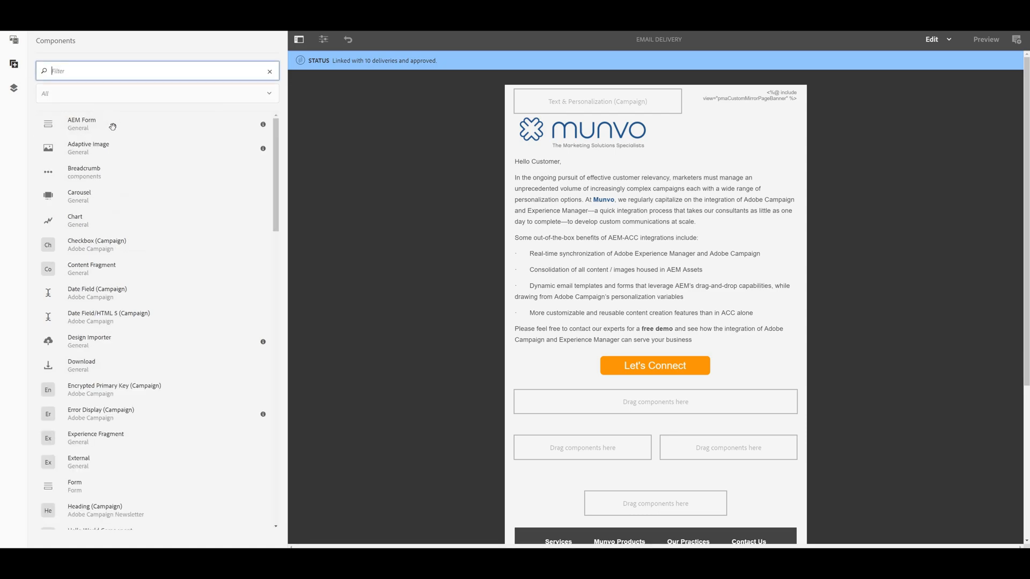
Scroll down to check the Synchronize graphic below the Let's Connect button.
{"action": "scroll", "scroll_direction": "down", "scroll_amount": 3}
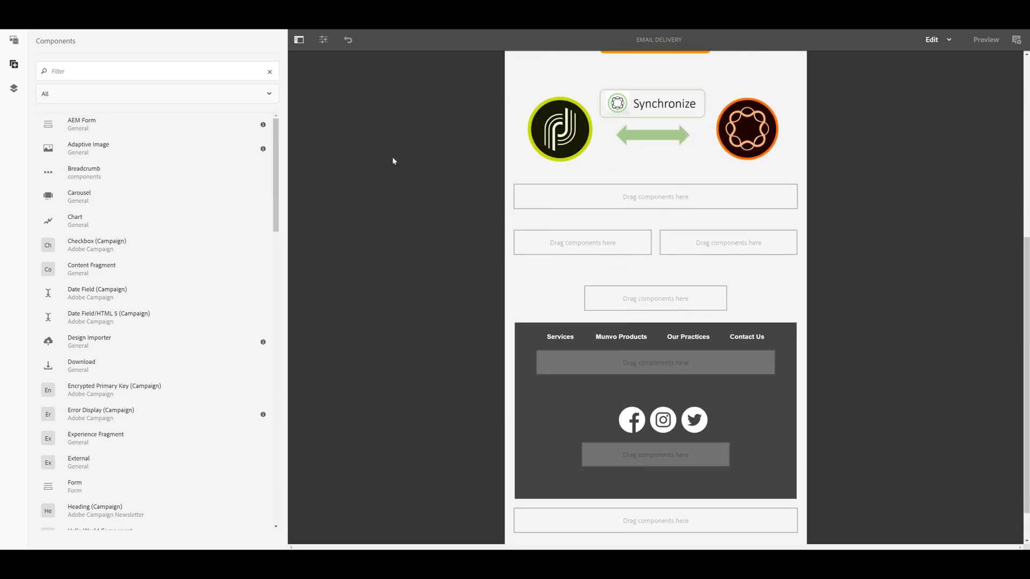
Filter to Adobe Campaign Newsletter components and place Text & Personalization below the columns.
{"action": "left_click", "coordinate": [156, 93]}
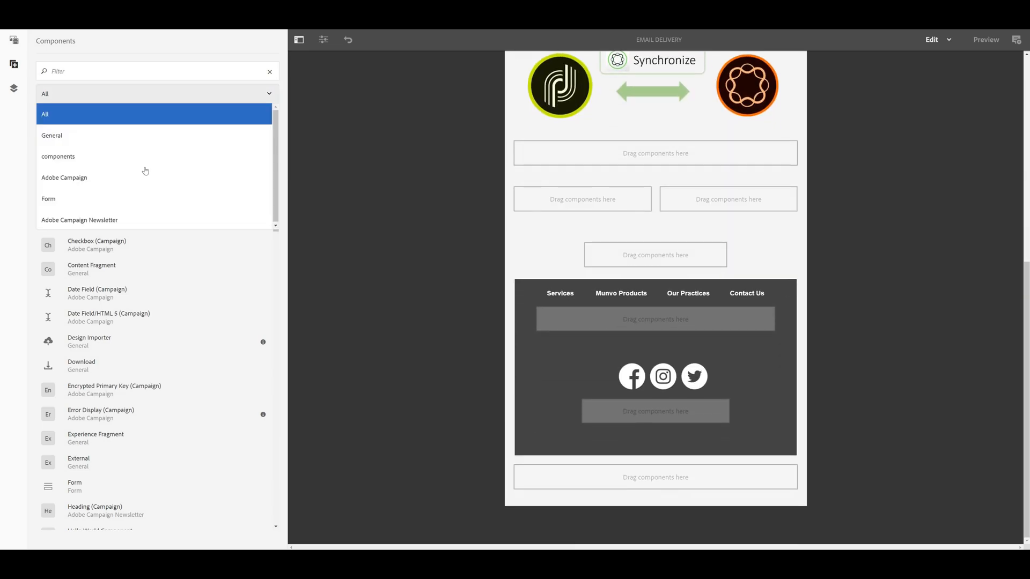
{"action": "left_click", "coordinate": [79, 220]}
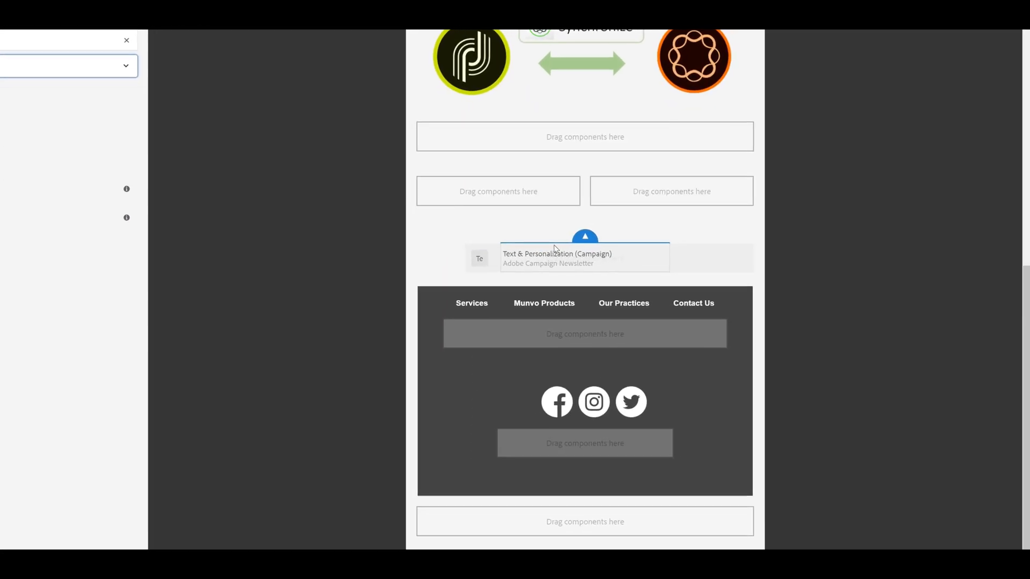
{"action": "left_click", "coordinate": [585, 257]}
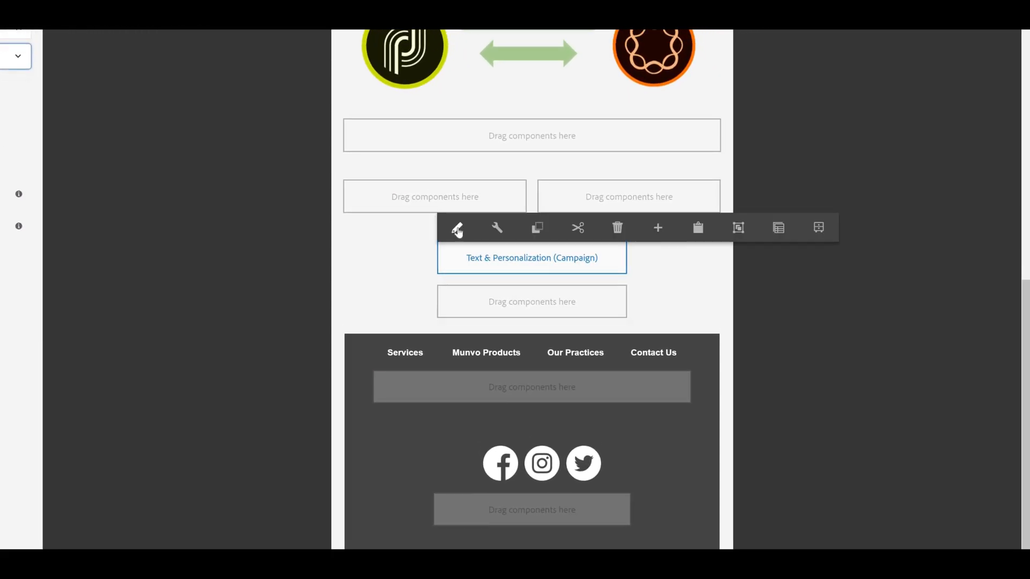
Insert the AEM Unsubscription link personalization block into the new text block.
{"action": "left_click", "coordinate": [457, 228]}
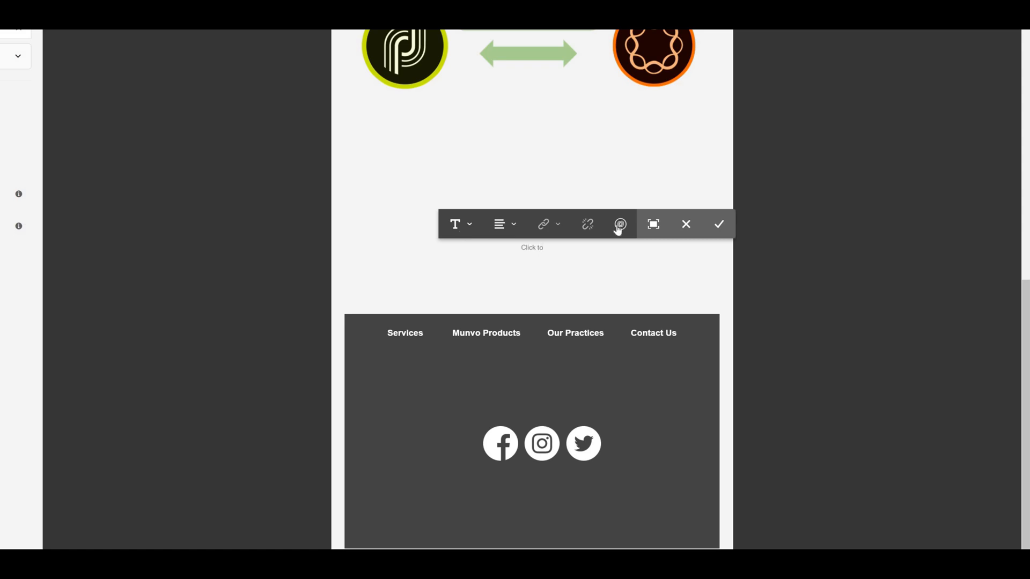
{"action": "left_click", "coordinate": [620, 224]}
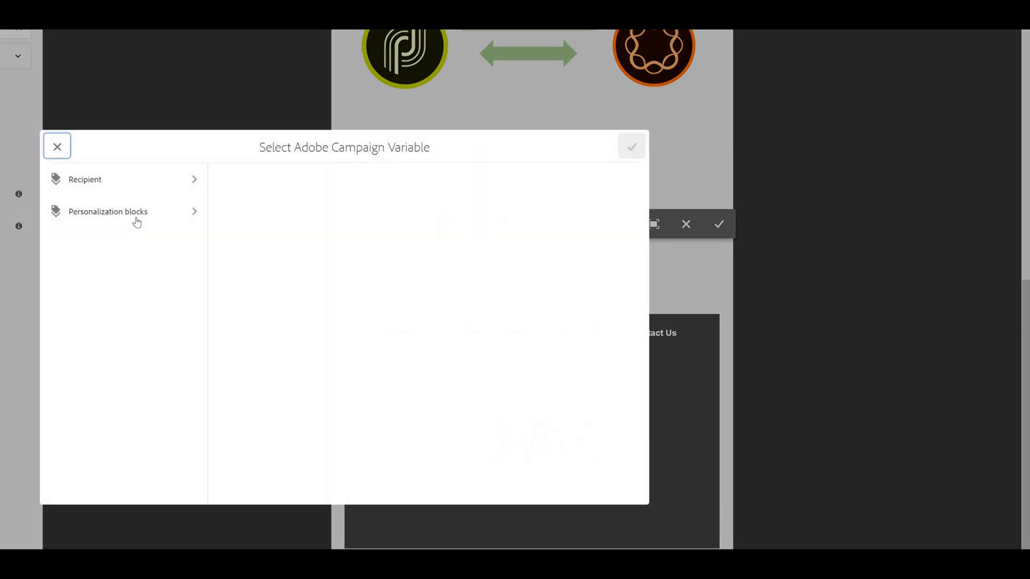
{"action": "left_click", "coordinate": [107, 211]}
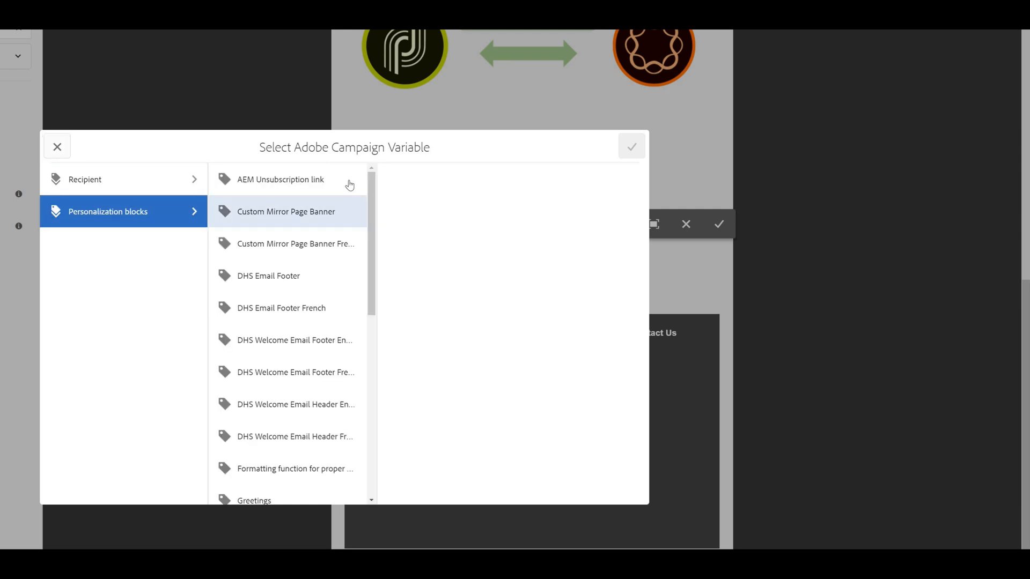
{"action": "left_click", "coordinate": [281, 179]}
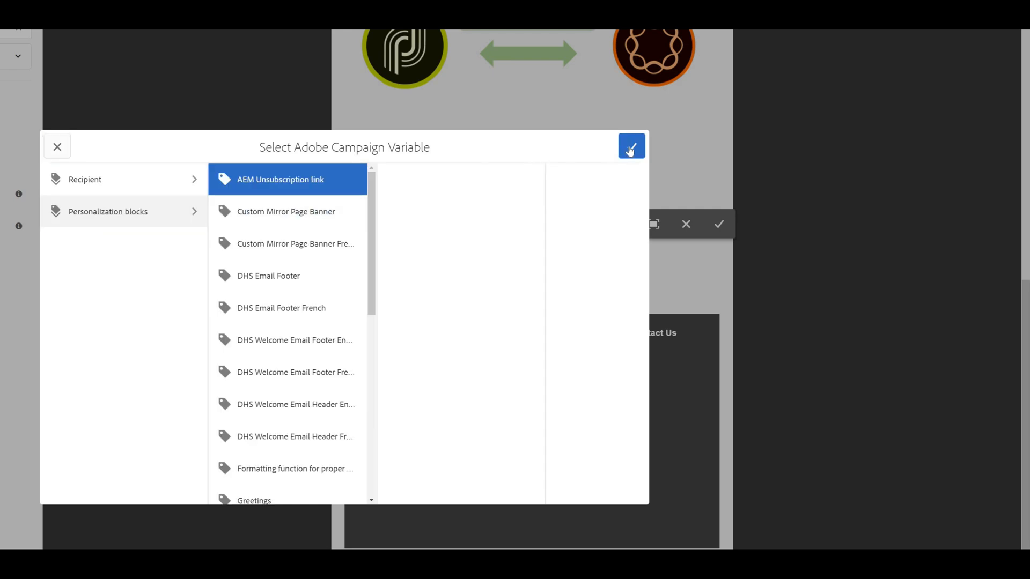
{"action": "left_click", "coordinate": [631, 146]}
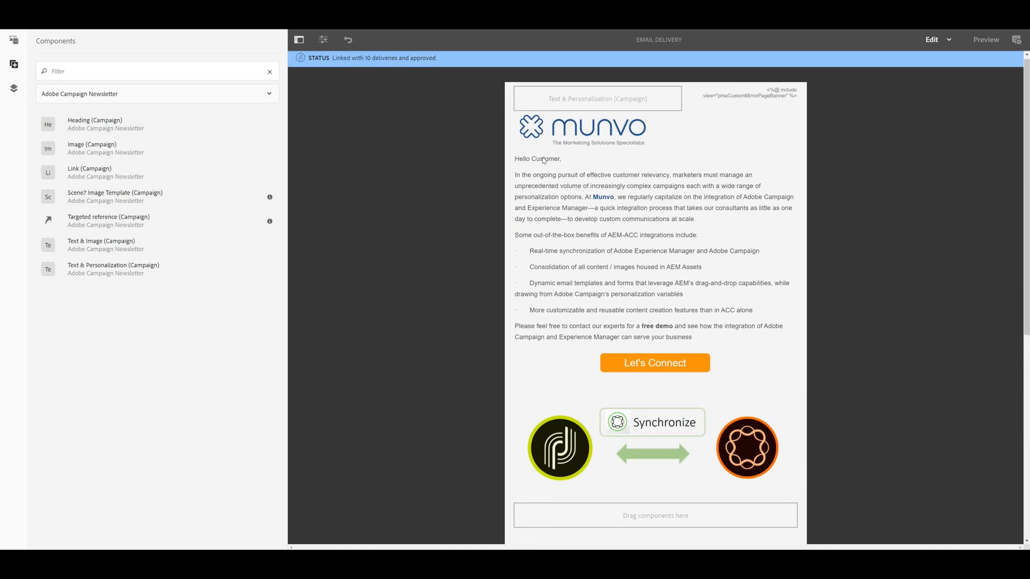
Replace 'Customer' in the greeting with the Recipient > First name variable.
{"action": "left_click", "coordinate": [536, 158]}
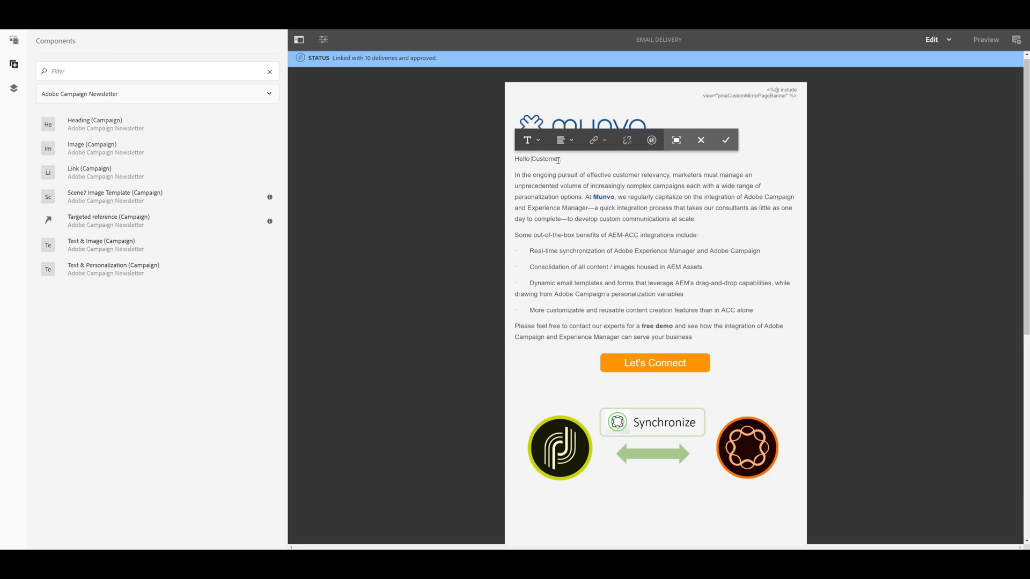
{"action": "double_click", "coordinate": [545, 159]}
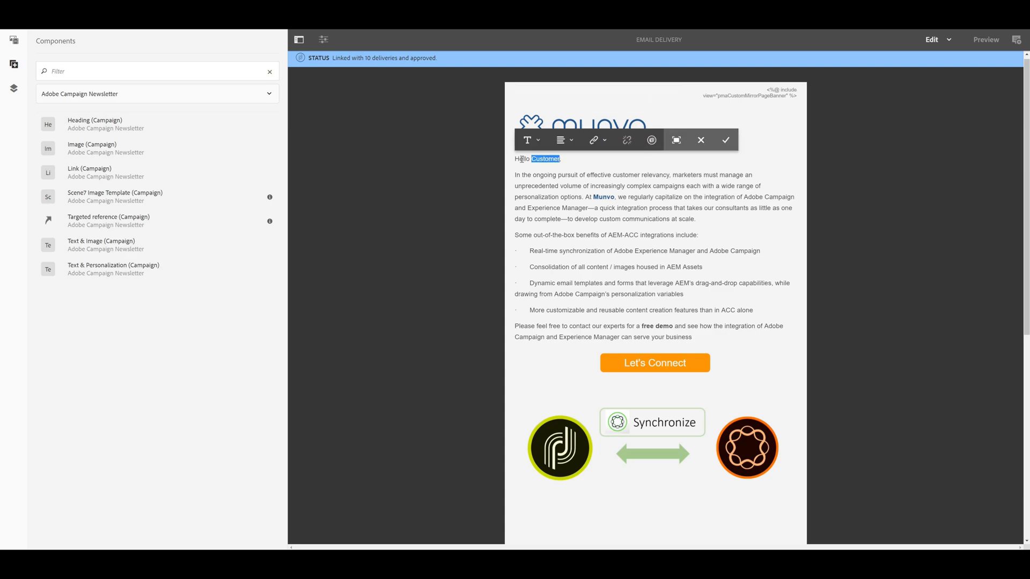
{"action": "left_click", "coordinate": [651, 140]}
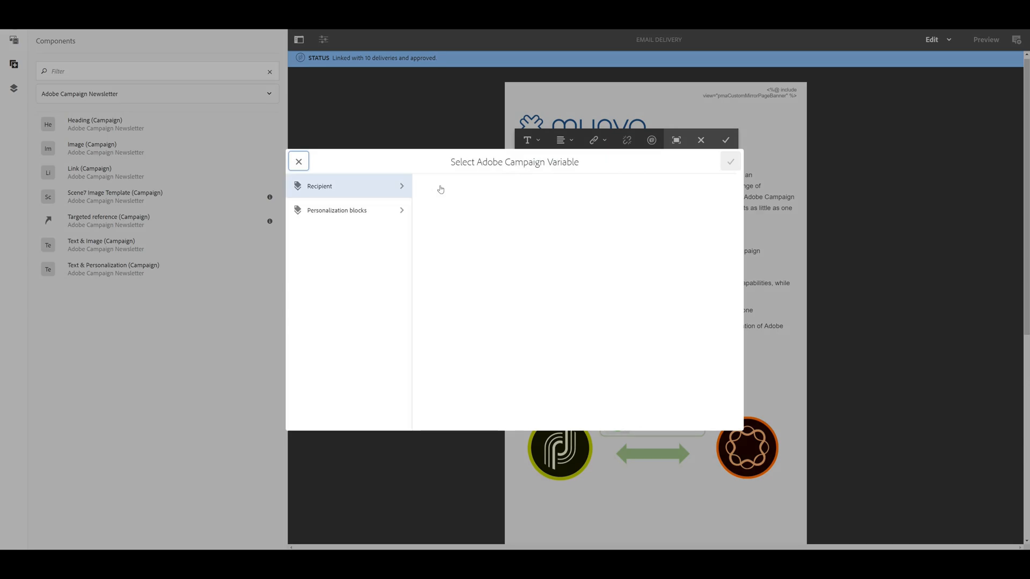
{"action": "left_click", "coordinate": [320, 187]}
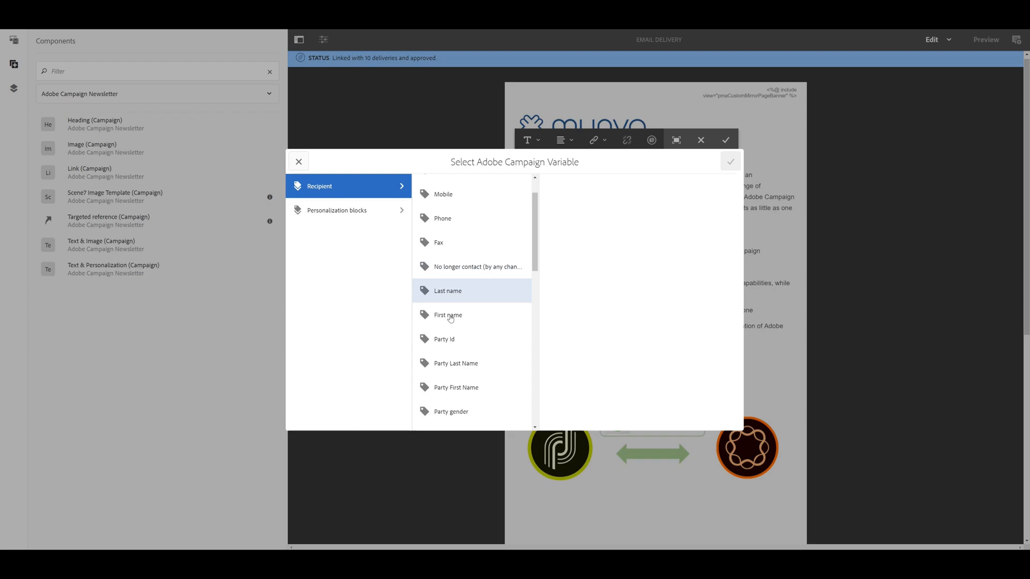
{"action": "left_click", "coordinate": [447, 314]}
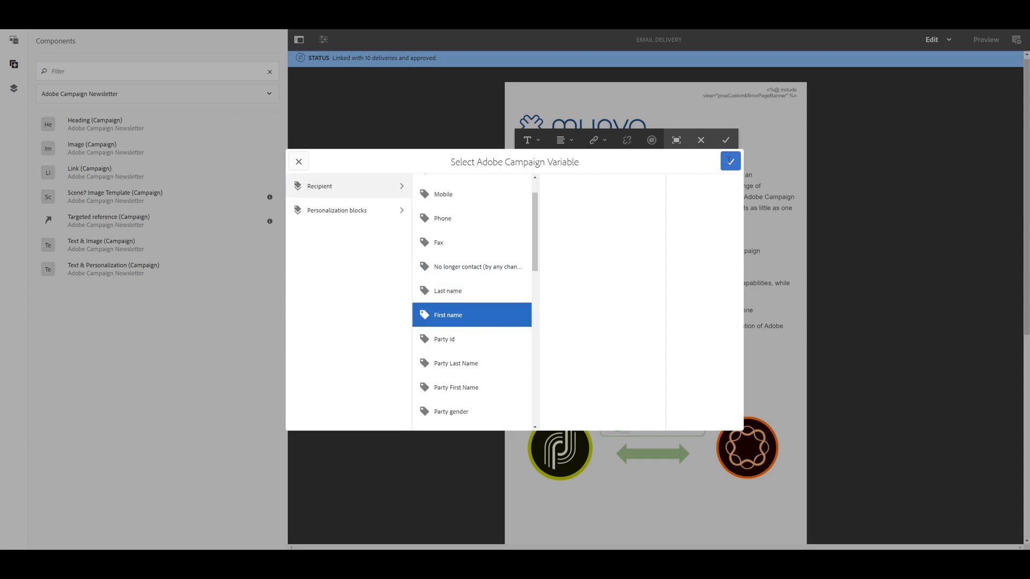
{"action": "left_click", "coordinate": [729, 161]}
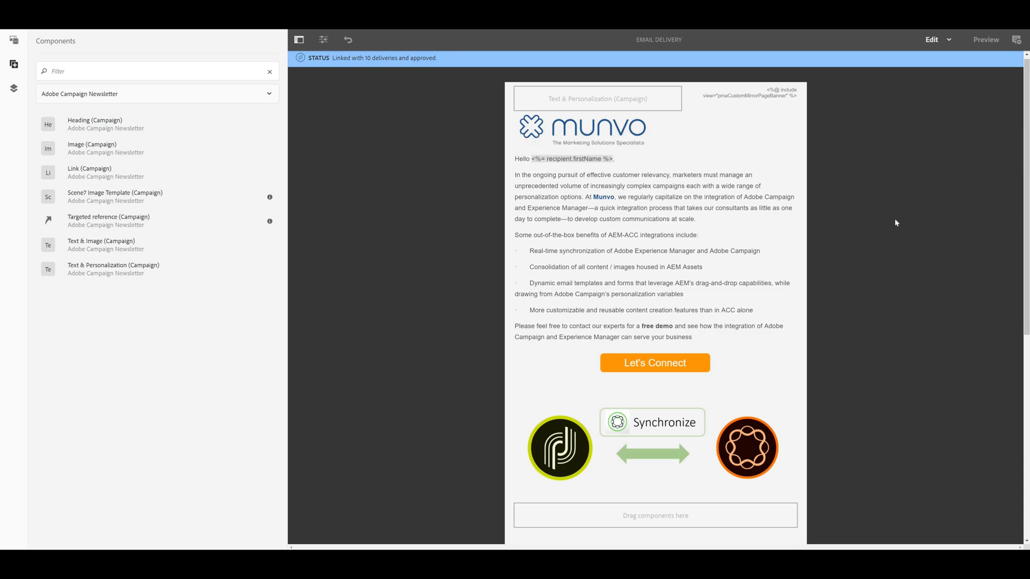
{"action": "left_click", "coordinate": [322, 39]}
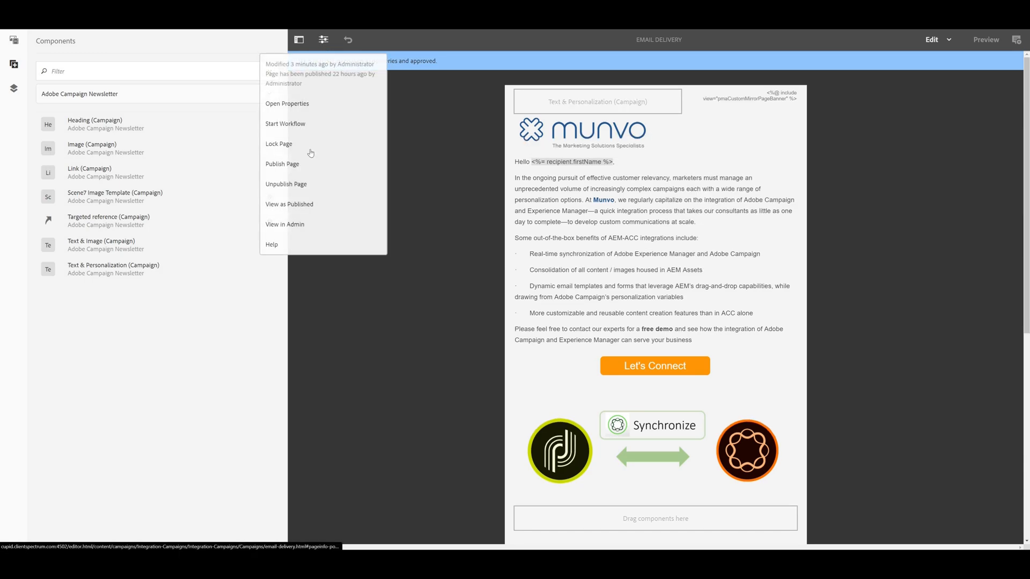
{"action": "mouse_move", "coordinate": [304, 205]}
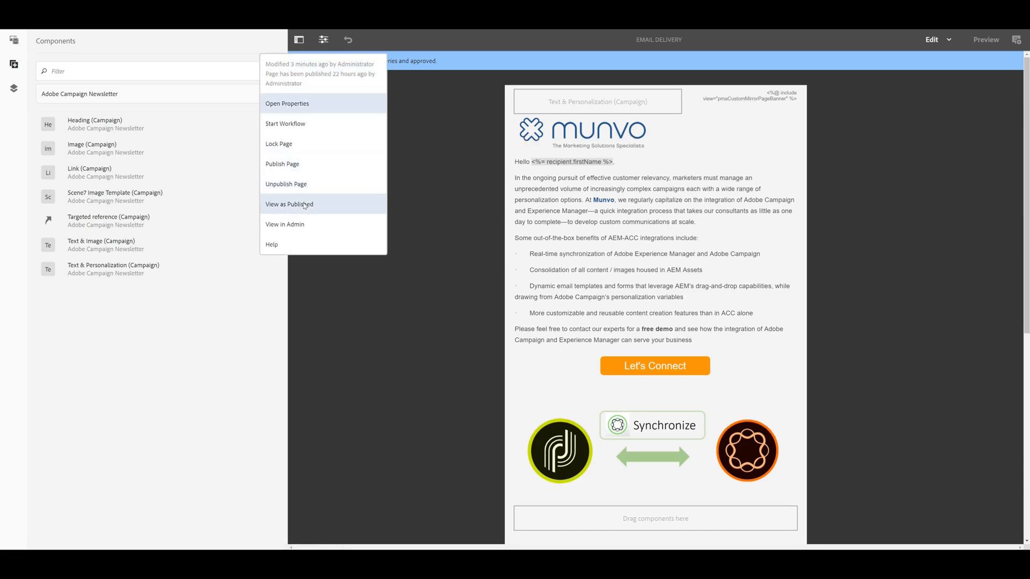
{"action": "left_click", "coordinate": [289, 204]}
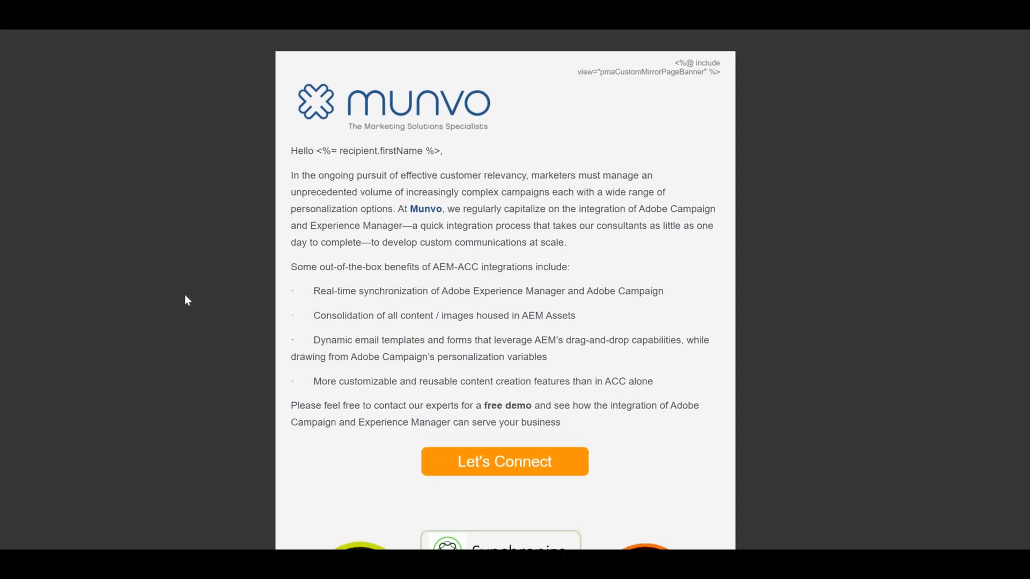
{"action": "scroll", "scroll_direction": "down", "scroll_amount": 3}
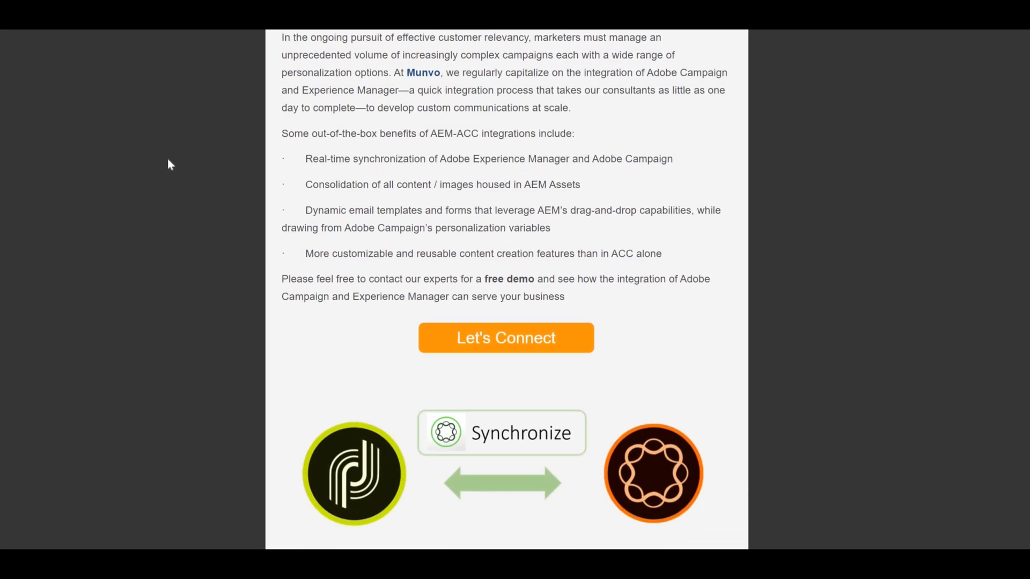
{"action": "scroll", "scroll_direction": "down", "scroll_amount": 3}
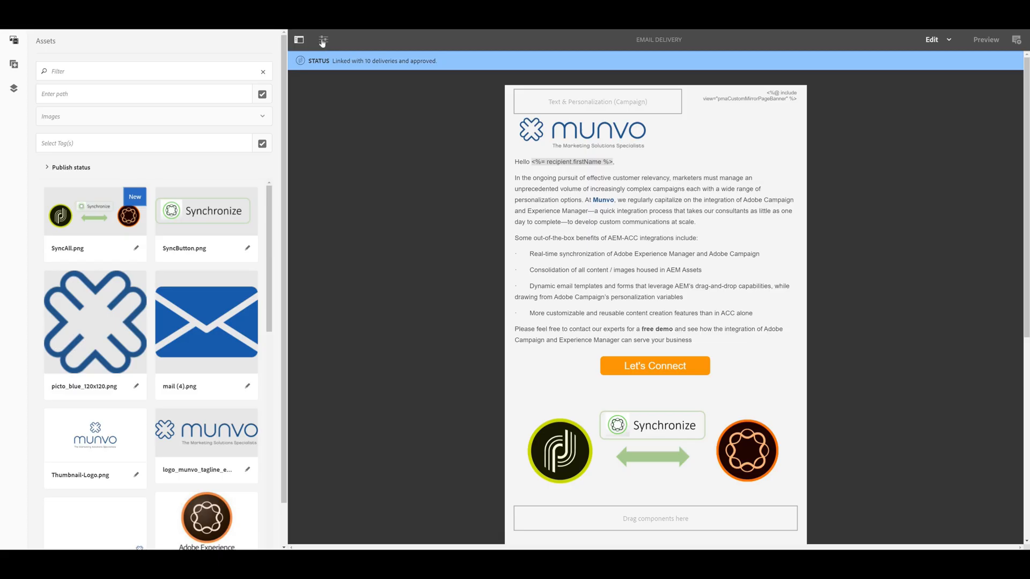
Start the Approve for Adobe Campaign workflow from Page Information.
{"action": "left_click", "coordinate": [323, 40]}
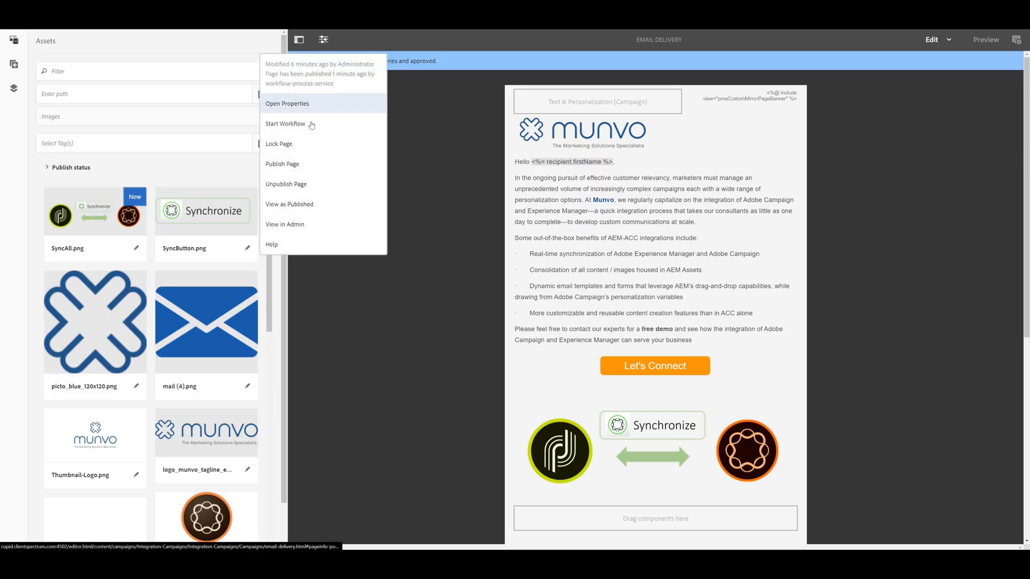
{"action": "left_click", "coordinate": [284, 124]}
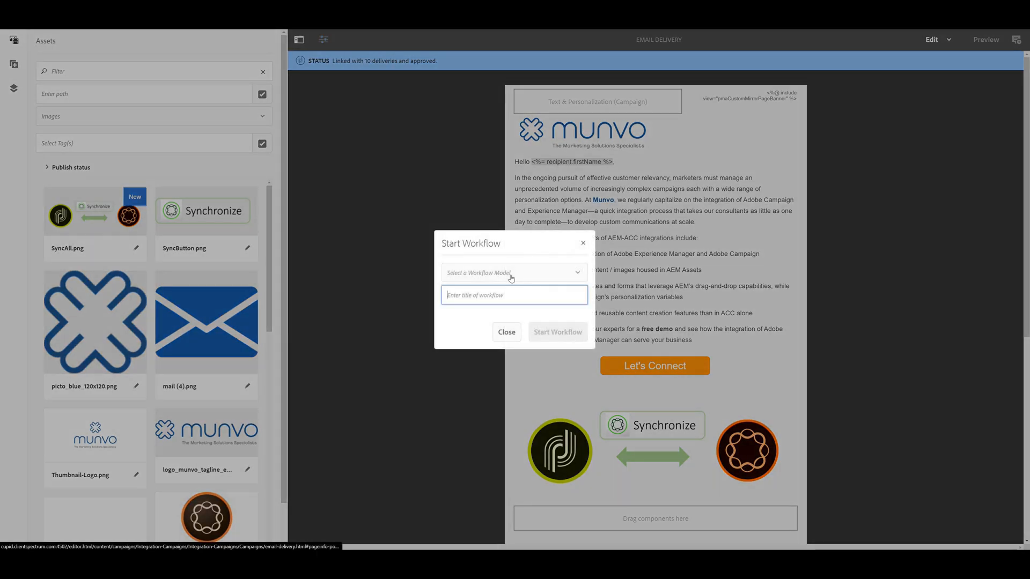
{"action": "left_click", "coordinate": [512, 272]}
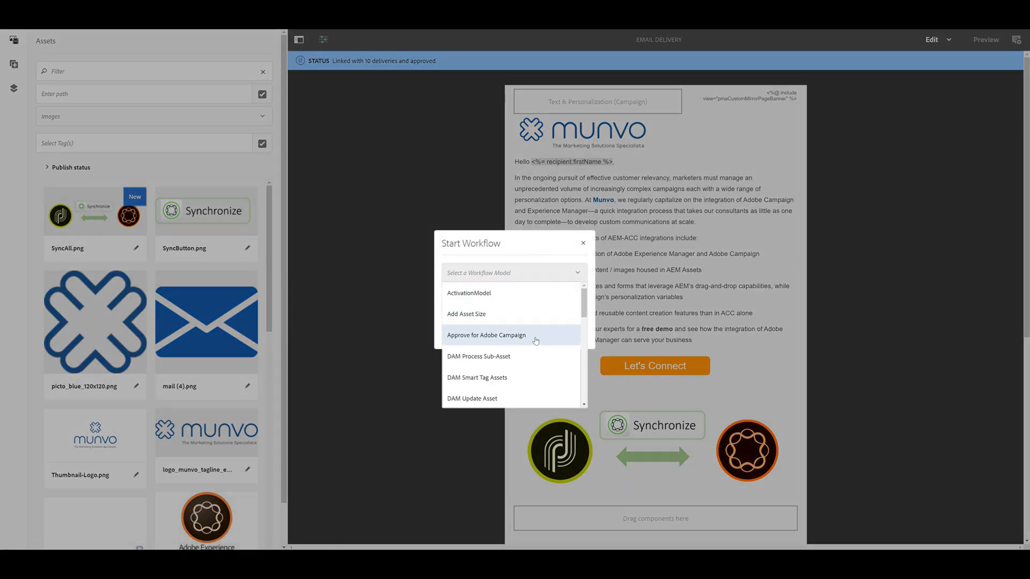
{"action": "left_click", "coordinate": [487, 335]}
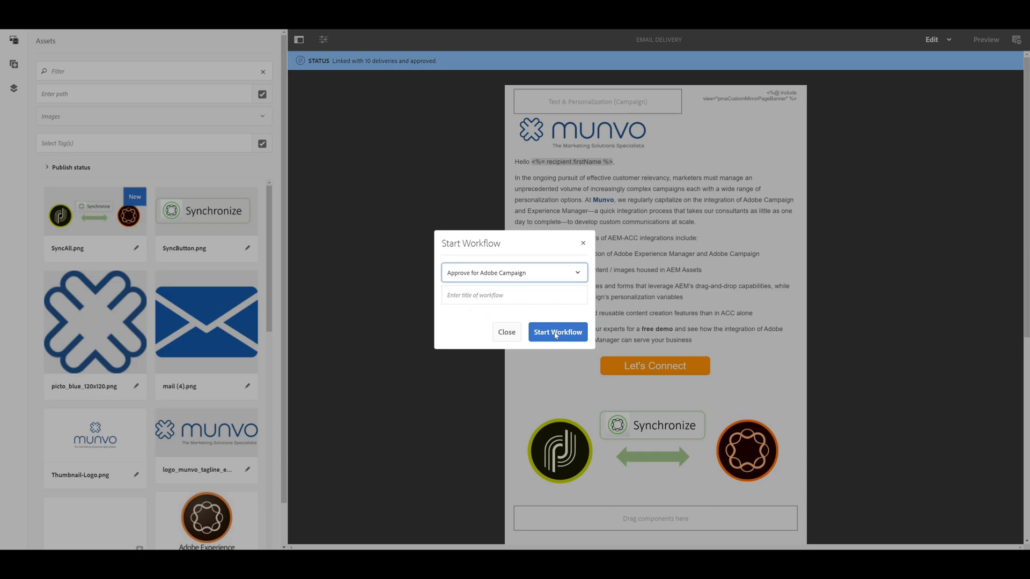
{"action": "left_click", "coordinate": [557, 331]}
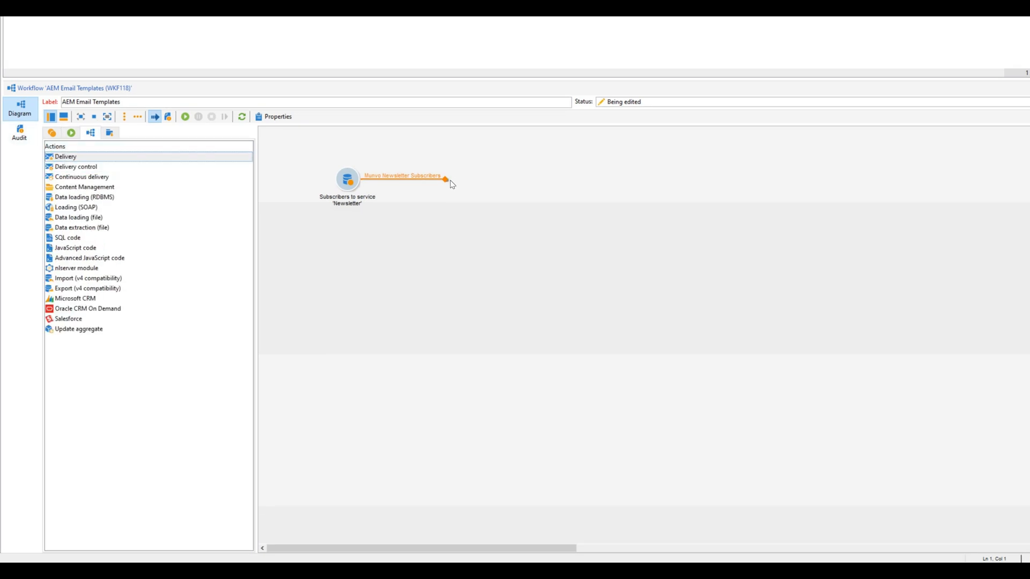
Add Delivery and End activities after the subscriber query and open the Delivery settings.
{"action": "left_click_drag", "start_coordinate": [65, 156], "coordinate": [456, 179]}
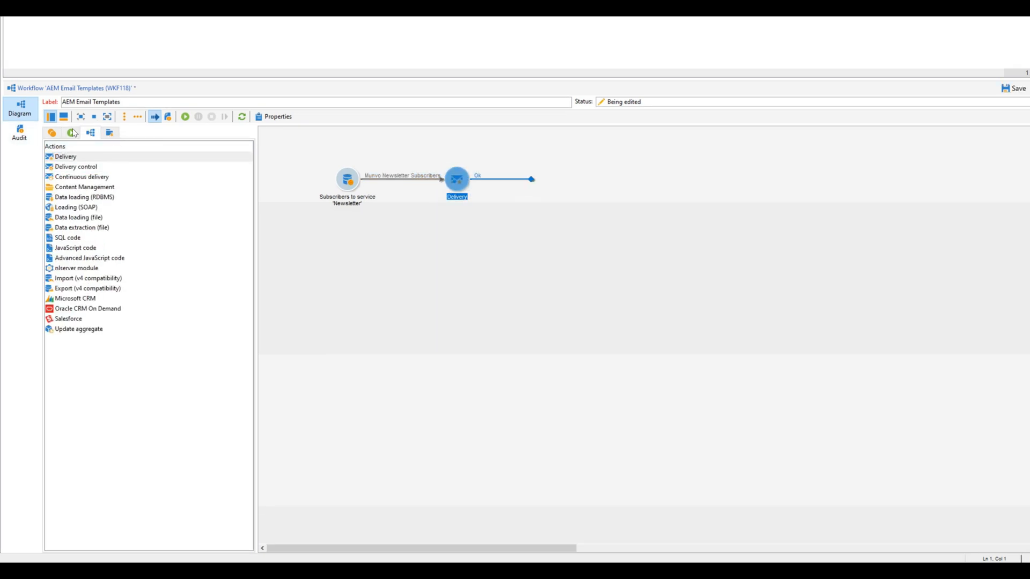
{"action": "left_click", "coordinate": [70, 132]}
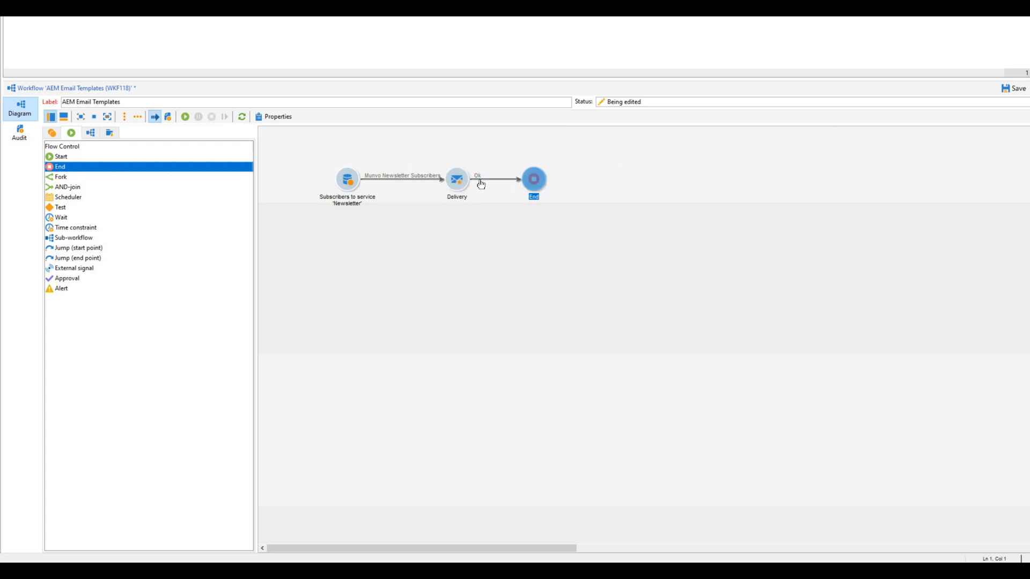
{"action": "double_click", "coordinate": [456, 179]}
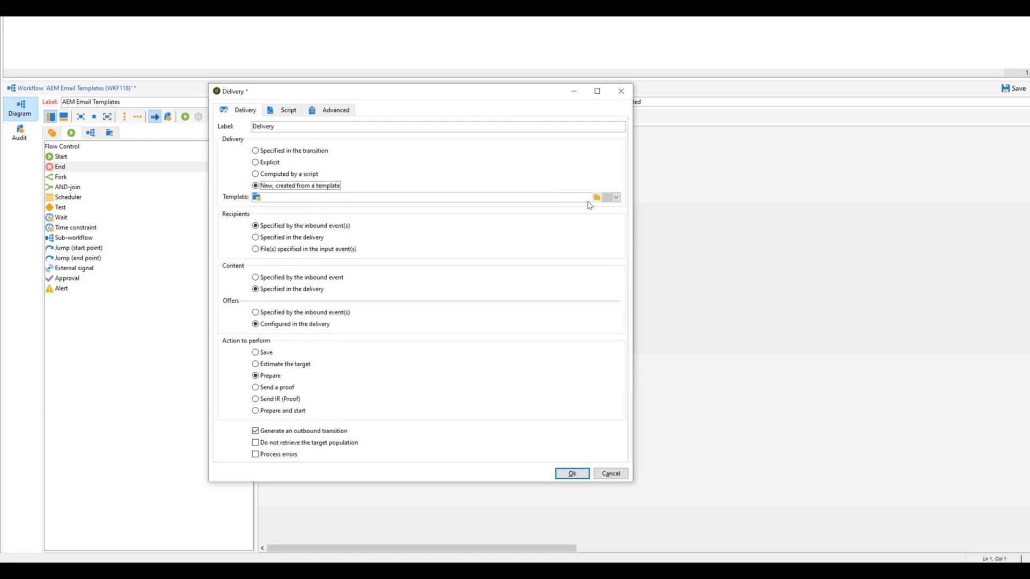
Select the Email delivery with AEM content template (mailAEMContent) for the delivery.
{"action": "left_click", "coordinate": [595, 198]}
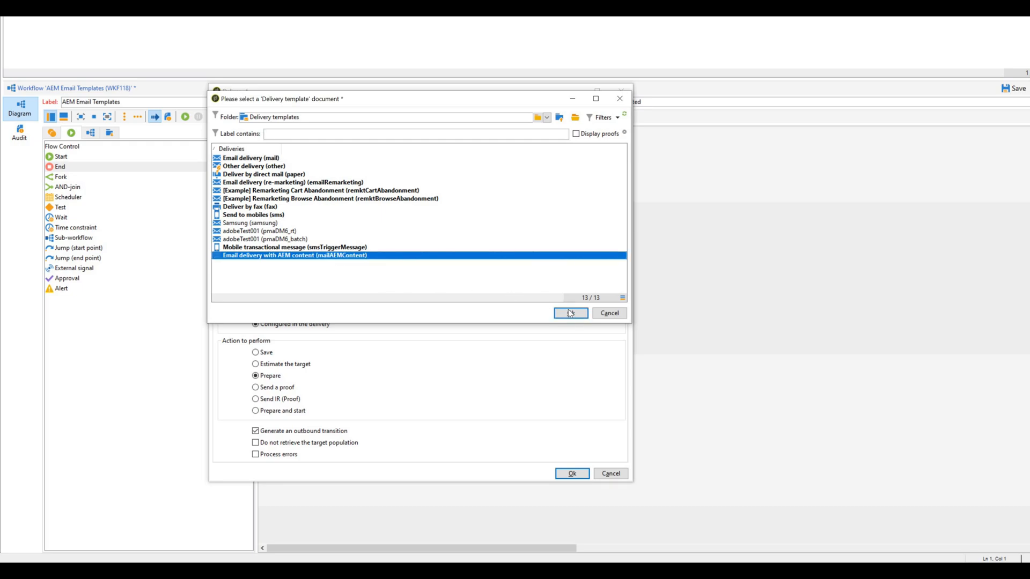
{"action": "left_click", "coordinate": [570, 313]}
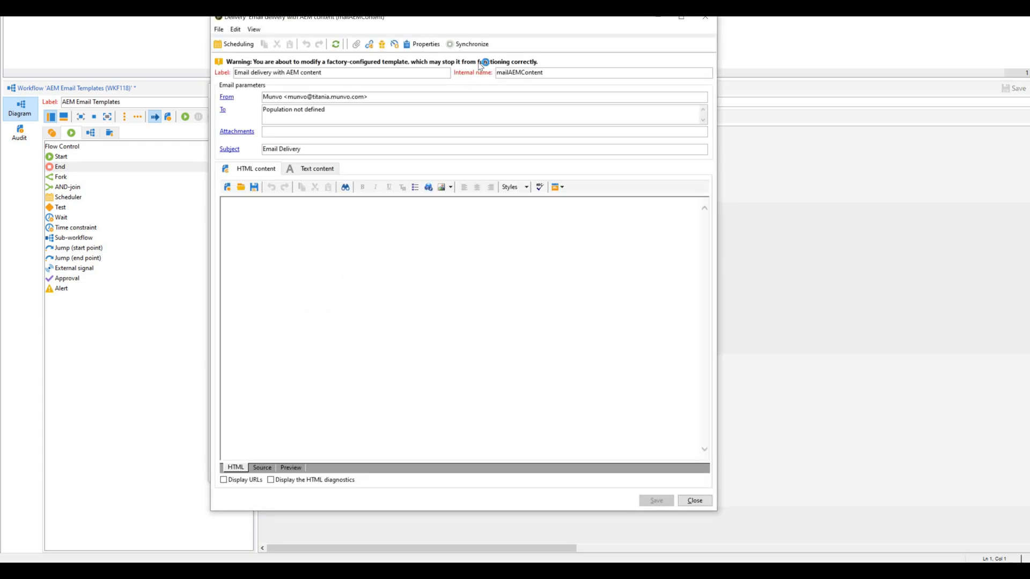
{"action": "mouse_move", "coordinate": [471, 44]}
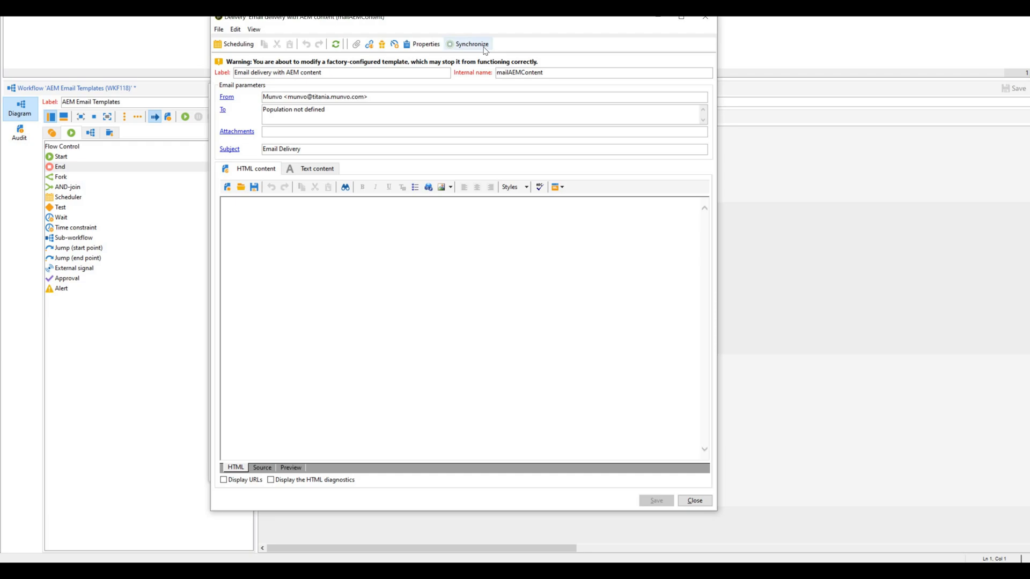
List the AEM email contents available for synchronization, filtered to linked contents only.
{"action": "left_click", "coordinate": [467, 43]}
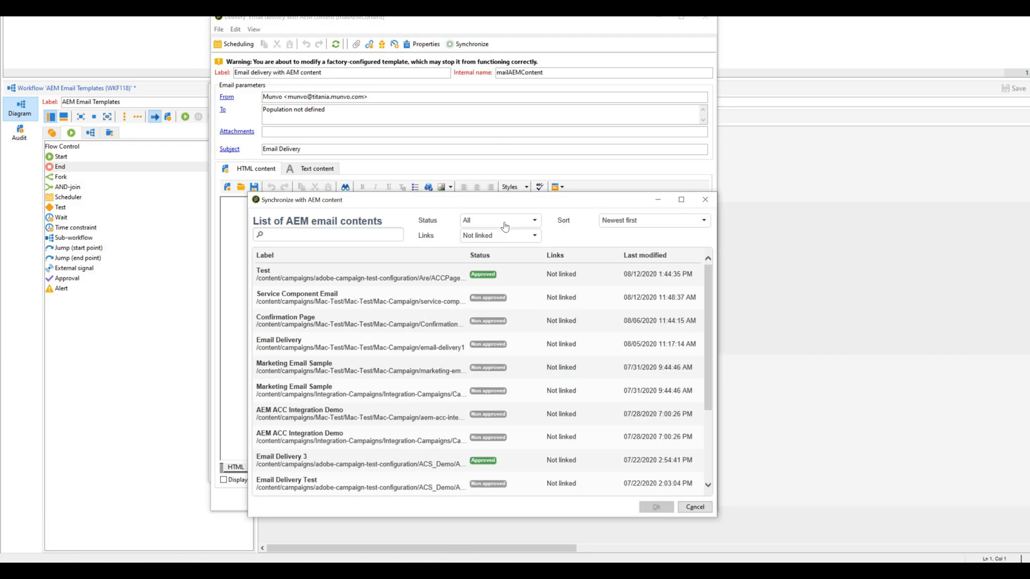
{"action": "left_click", "coordinate": [499, 235]}
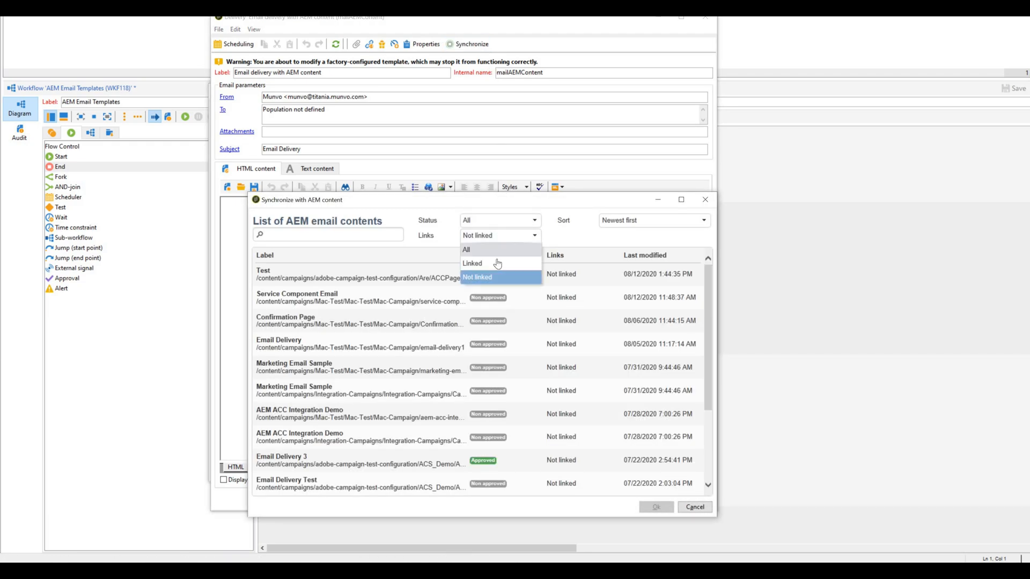
{"action": "left_click", "coordinate": [472, 264]}
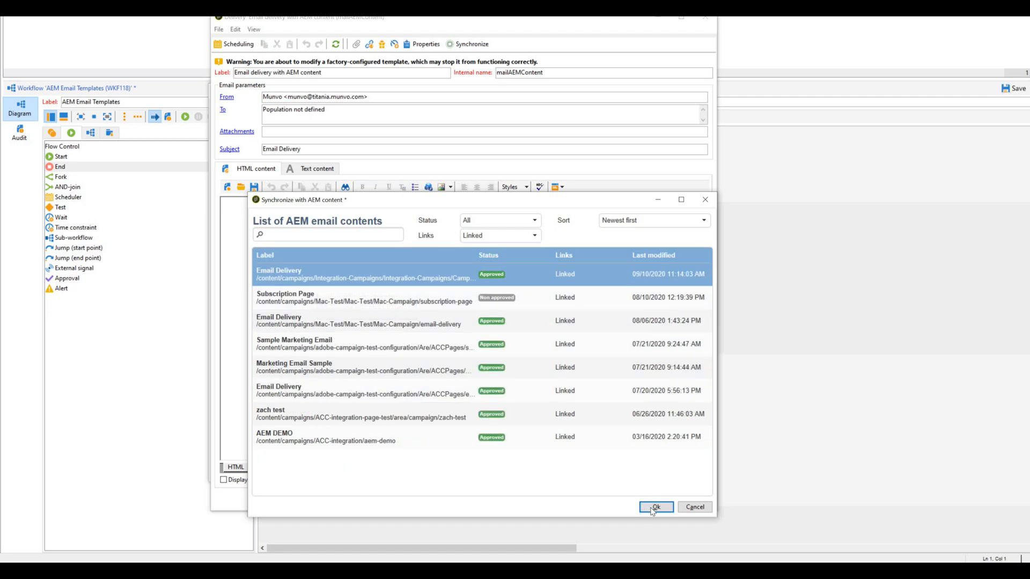
{"action": "mouse_move", "coordinate": [642, 403]}
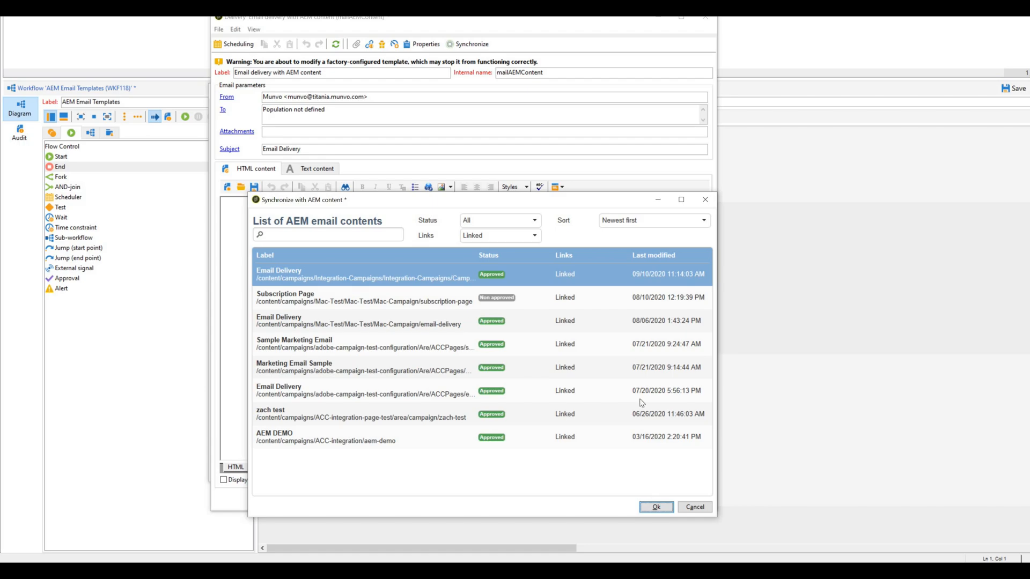
Sync with the Email Delivery page, refresh the content, and review the Munvo email preview.
{"action": "left_click", "coordinate": [655, 507]}
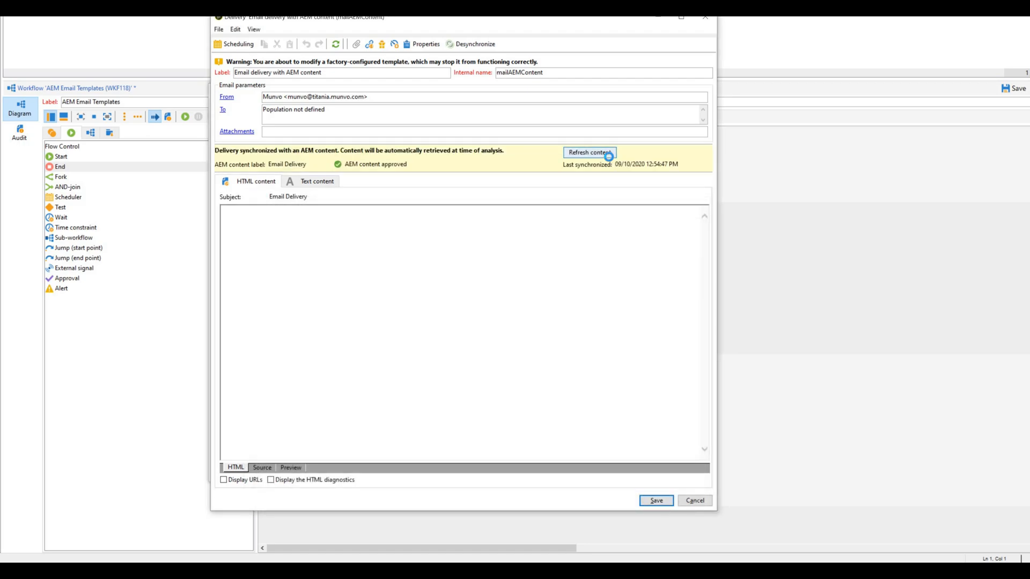
{"action": "left_click", "coordinate": [589, 152]}
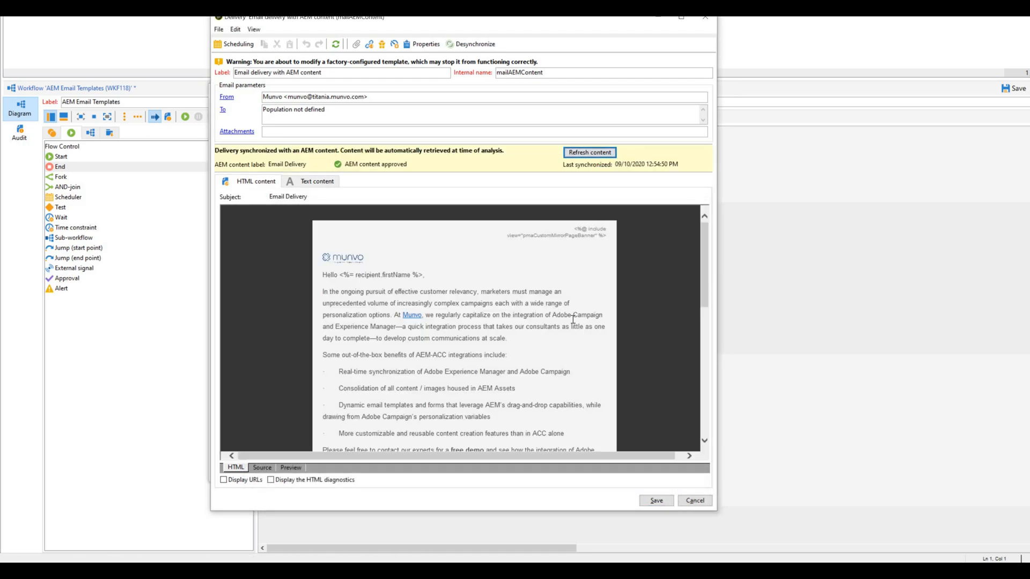
{"action": "scroll", "scroll_direction": "down", "scroll_amount": 3}
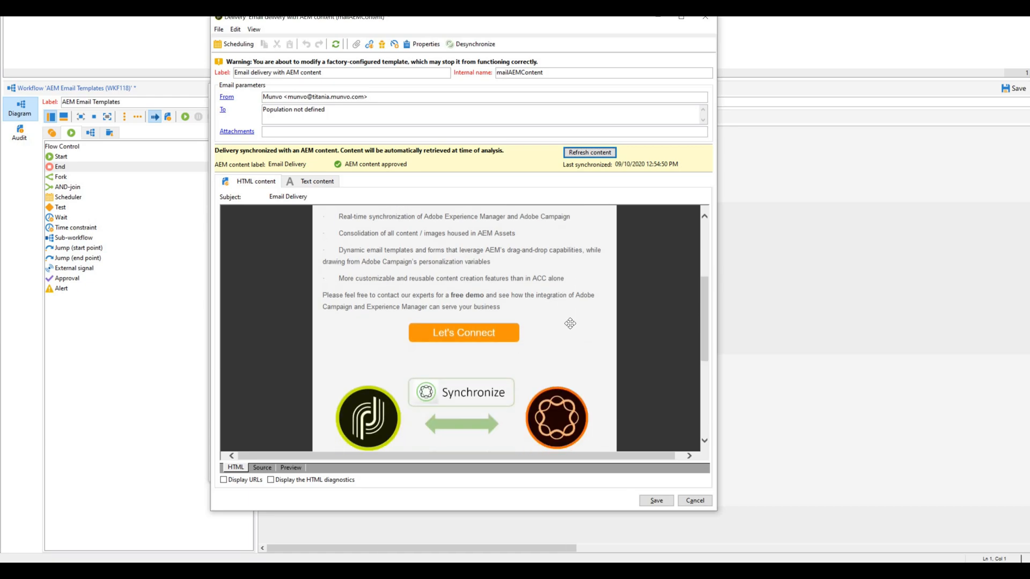
{"action": "scroll", "scroll_direction": "down", "scroll_amount": 3}
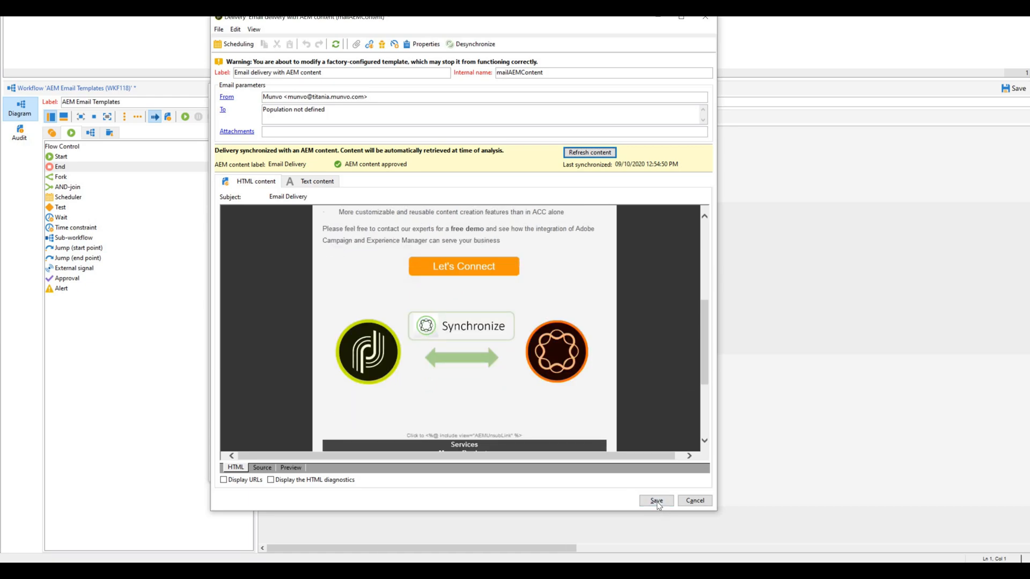